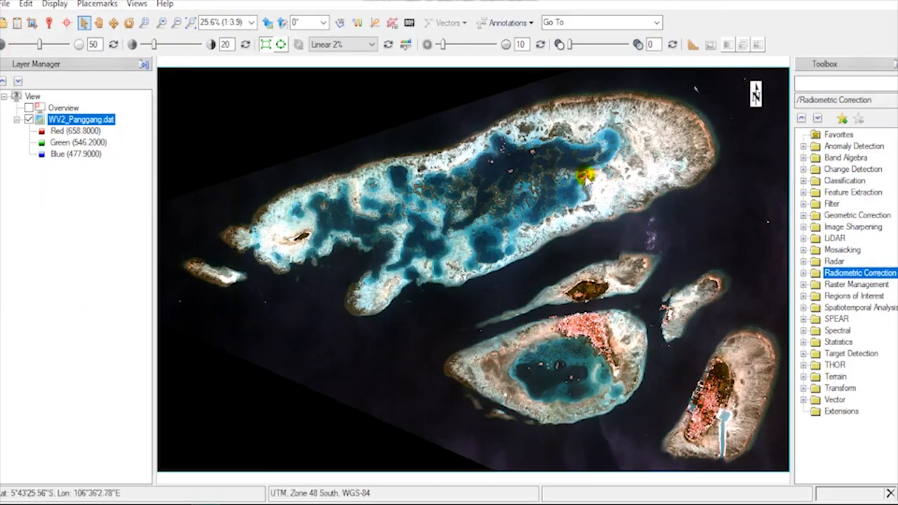
- Launch Radiometric Calibration from the Radiometric Correction toolbox with WV2_Panggang.dat as input
left_click(845, 81)
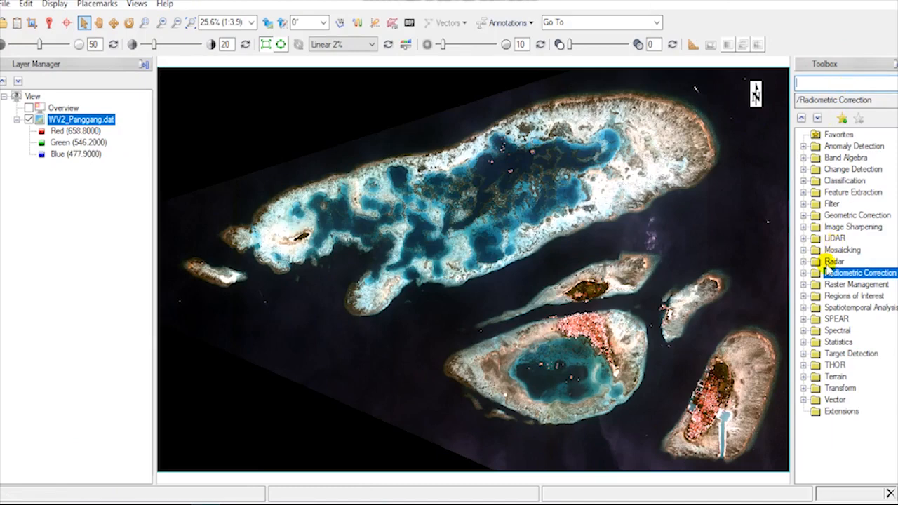
left_click(806, 272)
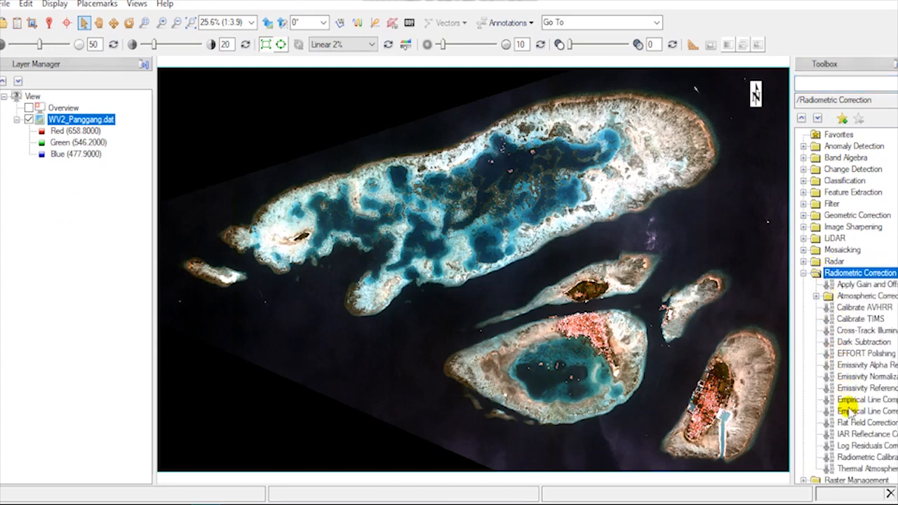
mouse_move(849, 447)
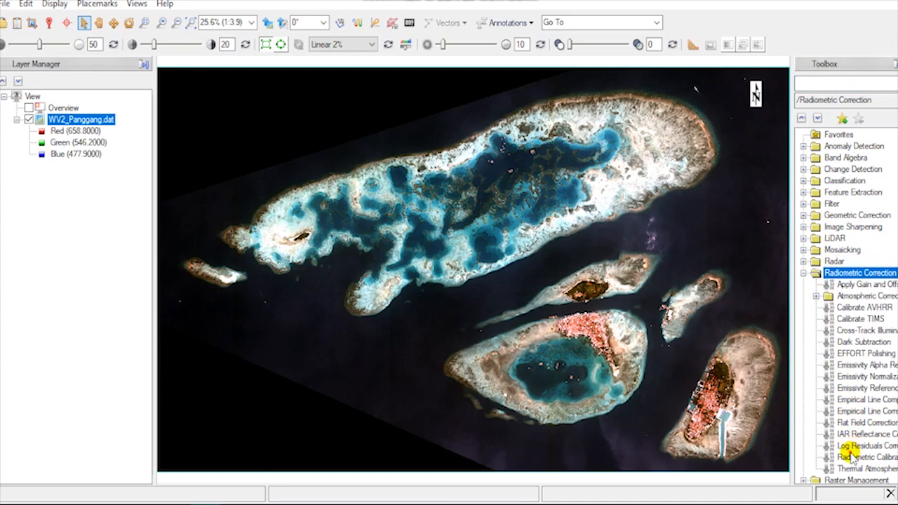
double_click(863, 457)
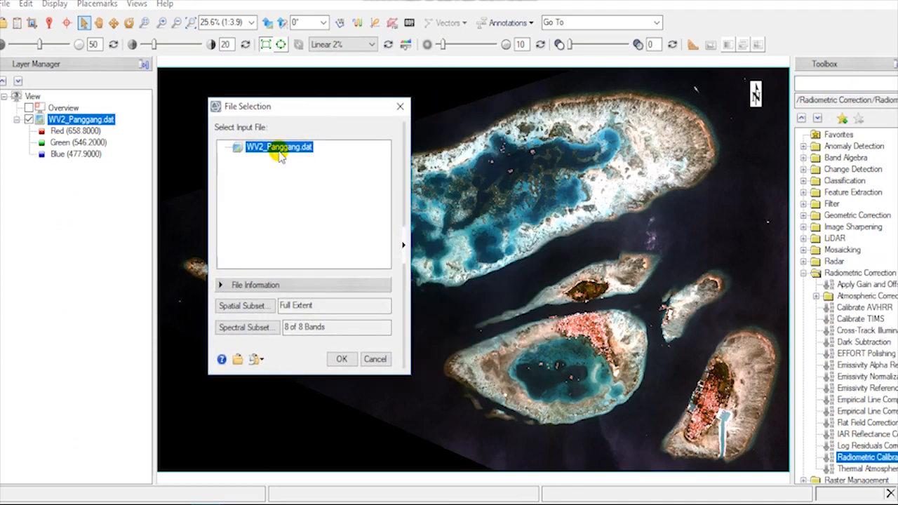
mouse_move(317, 353)
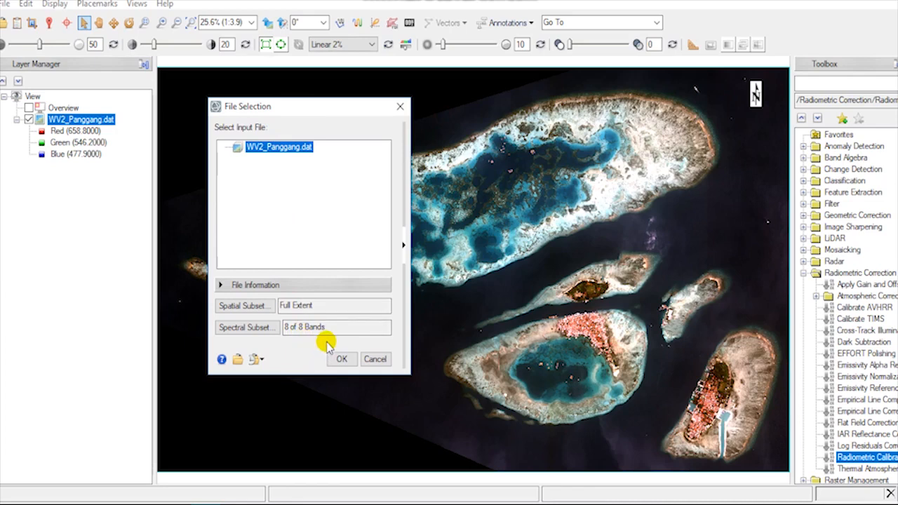
left_click(342, 360)
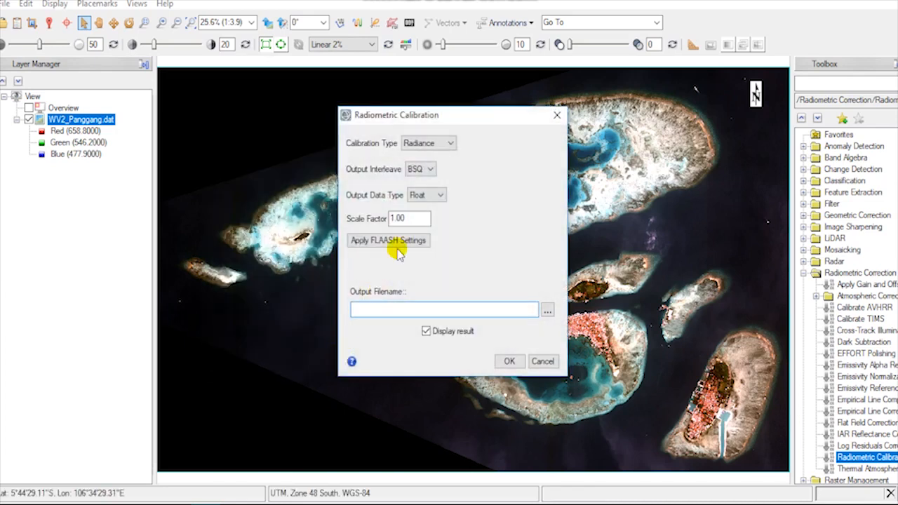
left_click(449, 143)
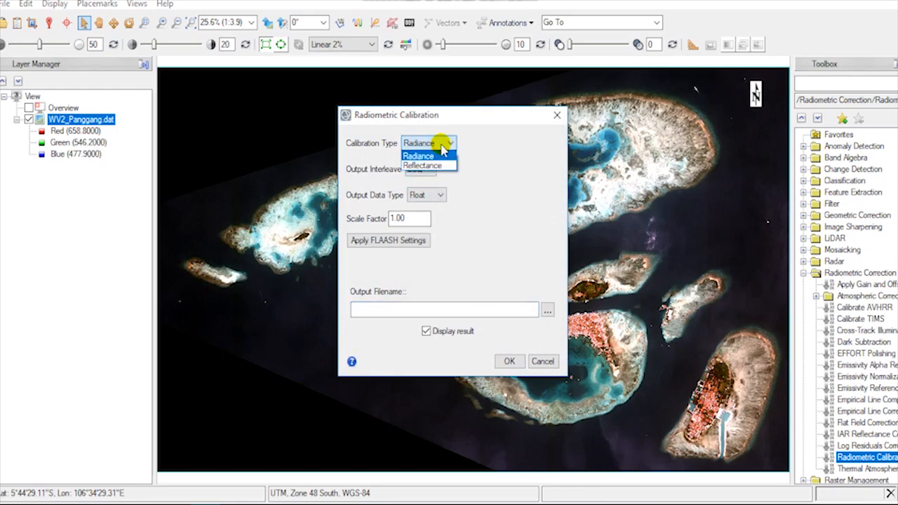
left_click(440, 168)
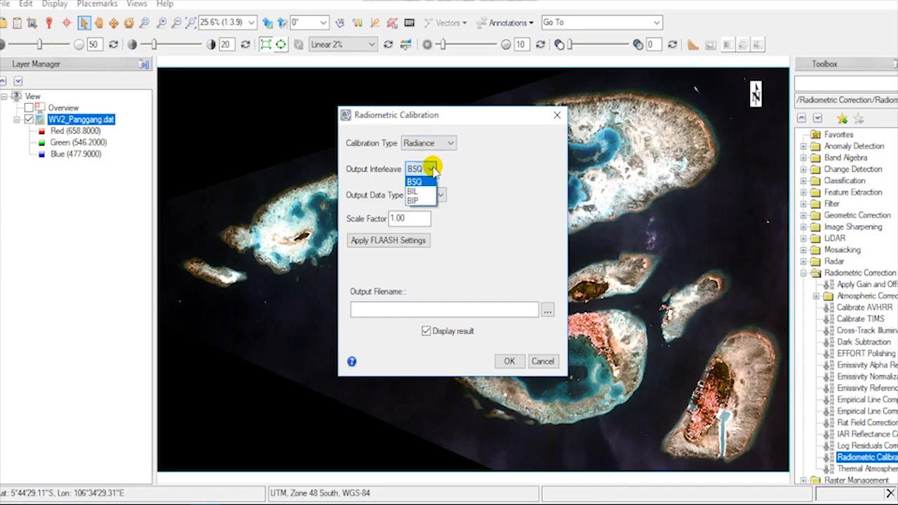
left_click(441, 195)
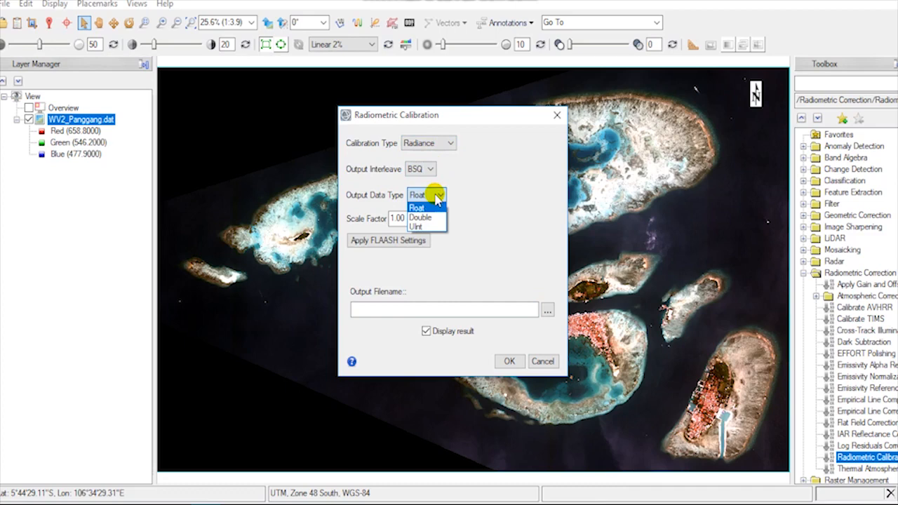
mouse_move(436, 195)
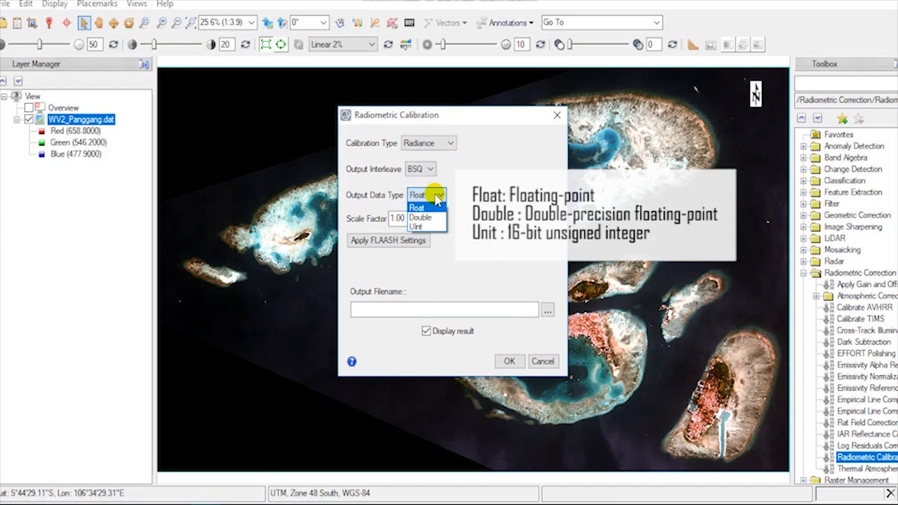
left_click(417, 208)
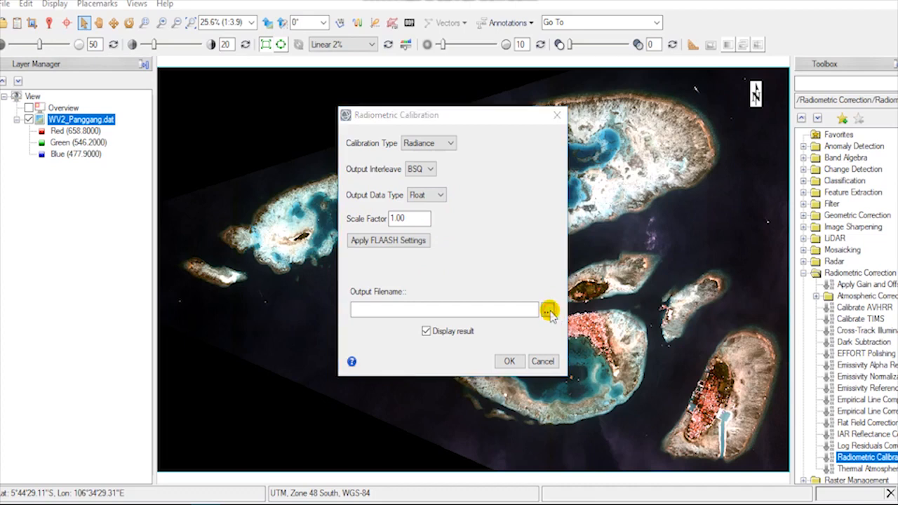
- Name the output Radiance.dat in the Rad Calibration folder and run the radiance calibration
left_click(551, 310)
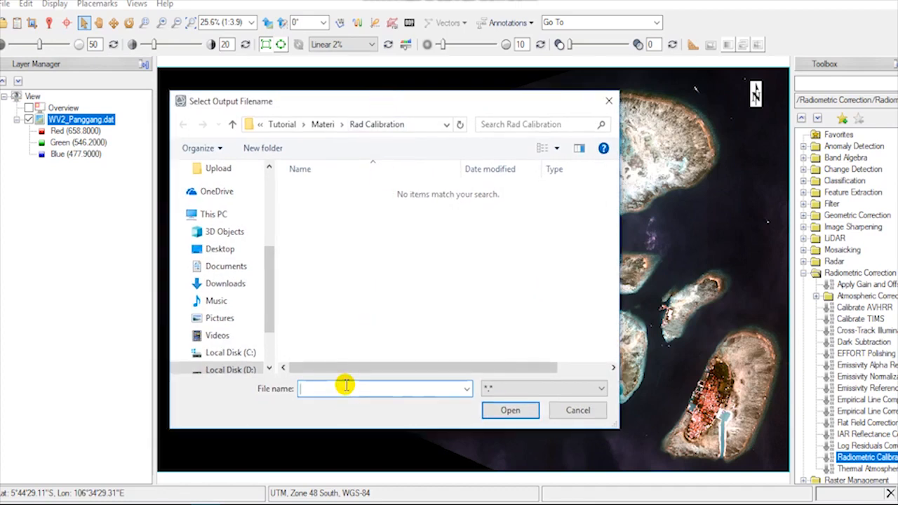
type("Radiance")
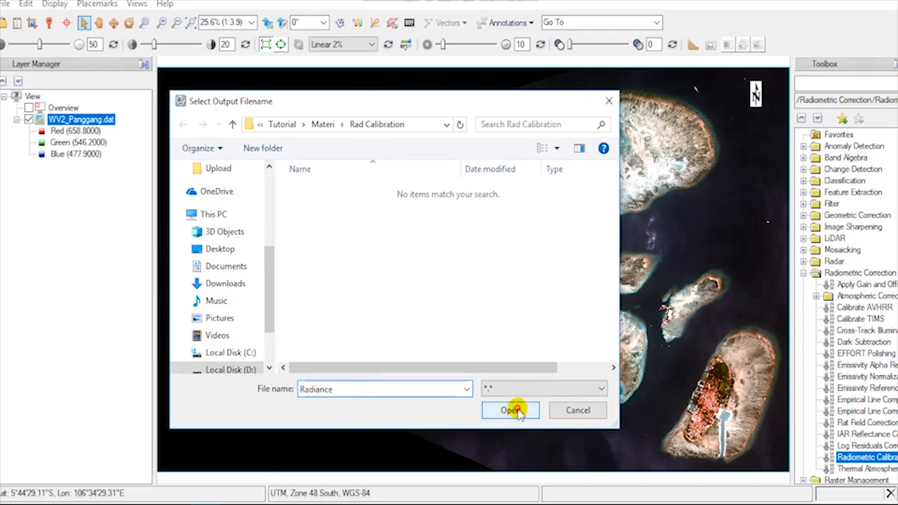
left_click(511, 410)
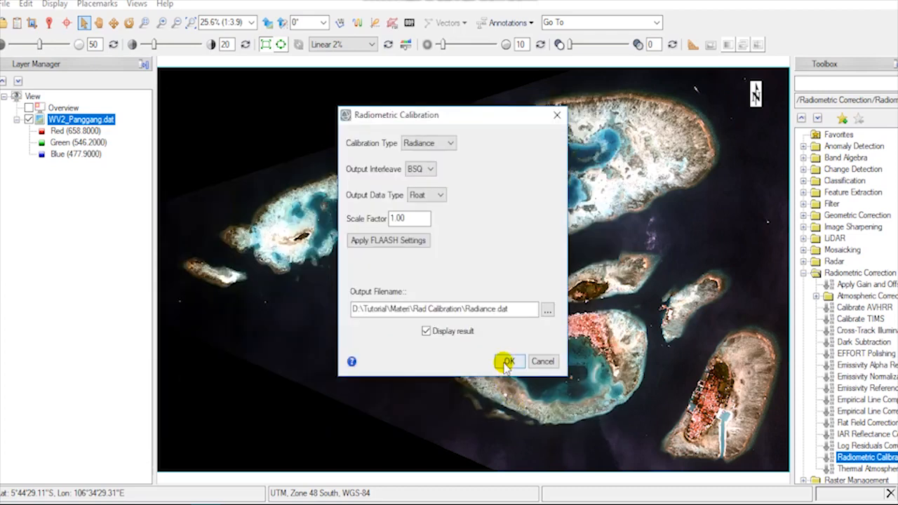
left_click(508, 362)
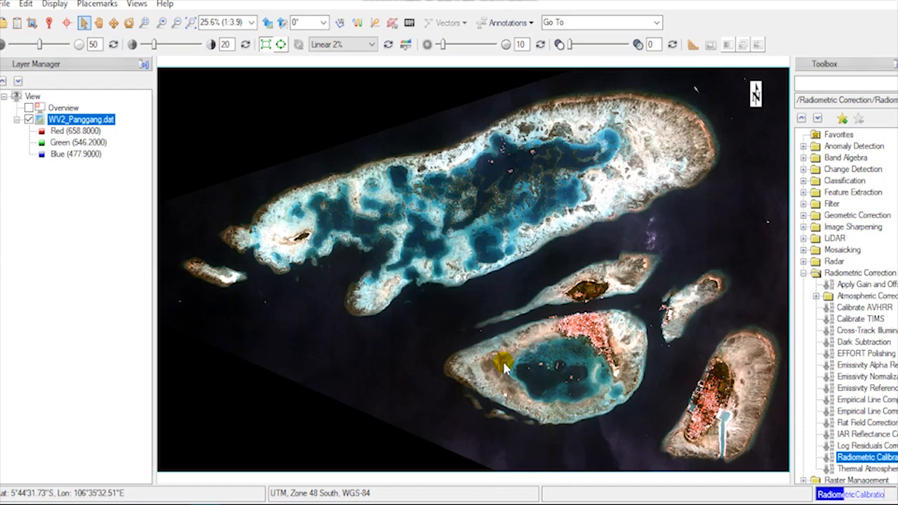
- Inspect Radiance.dat pixel values against the original image in the Cursor Value window
left_click(504, 362)
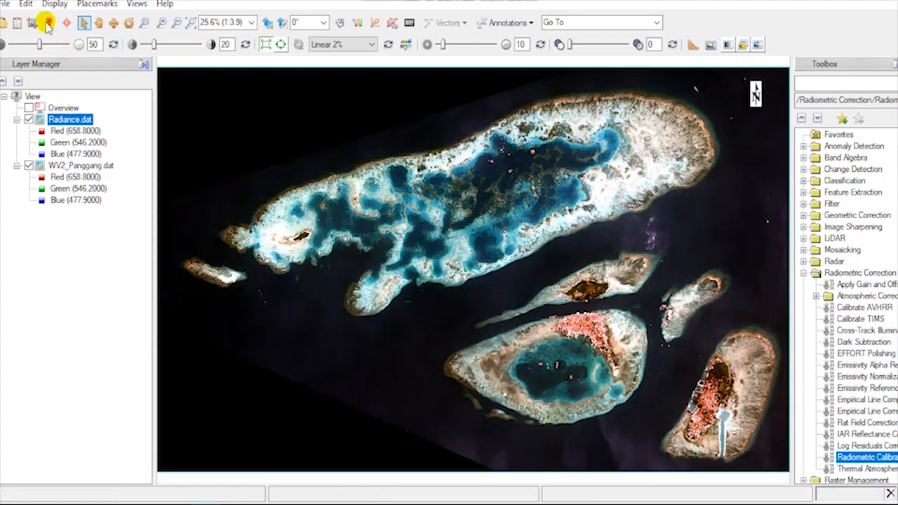
left_click(45, 22)
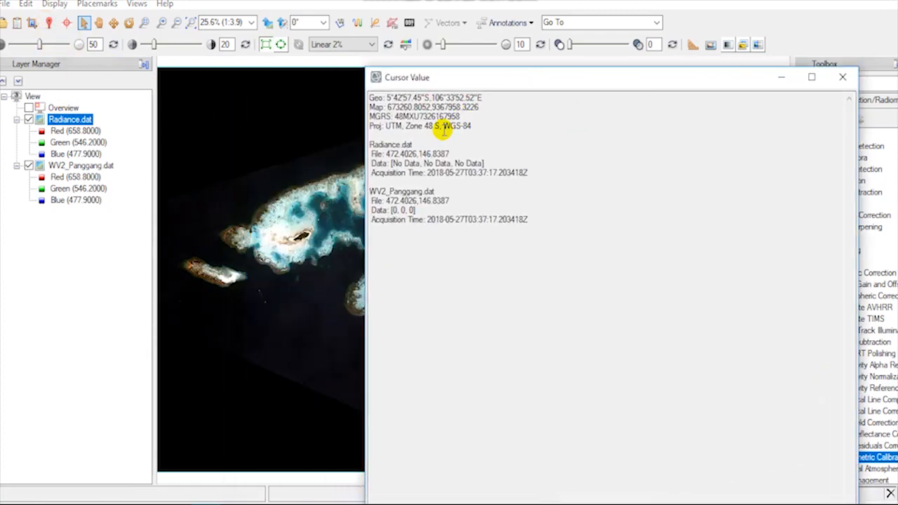
mouse_move(372, 143)
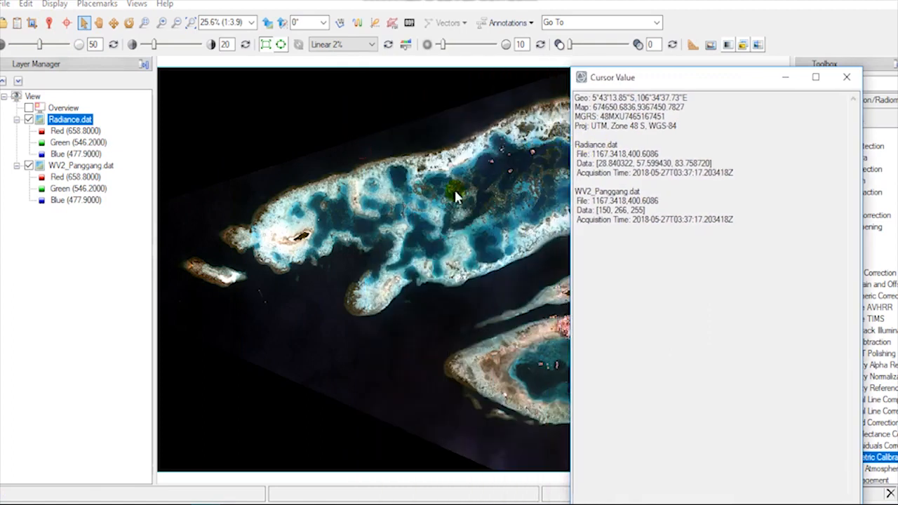
mouse_move(362, 185)
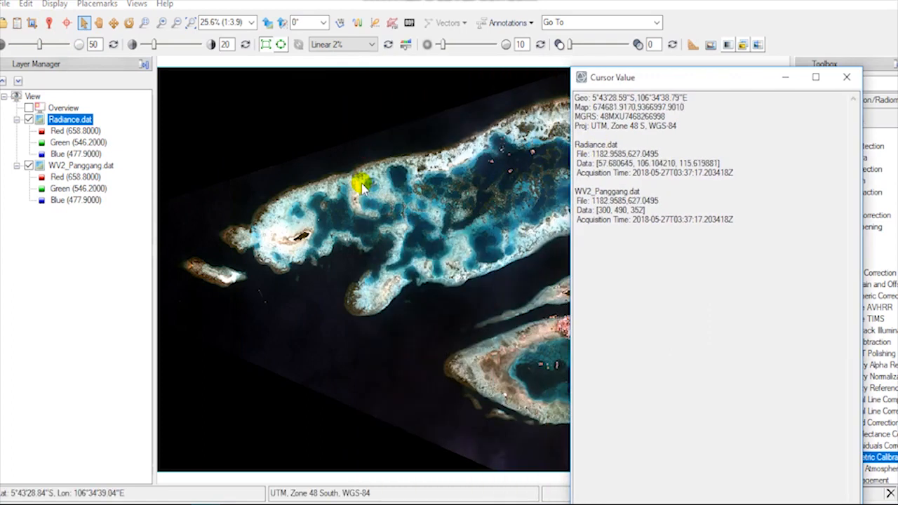
mouse_move(363, 208)
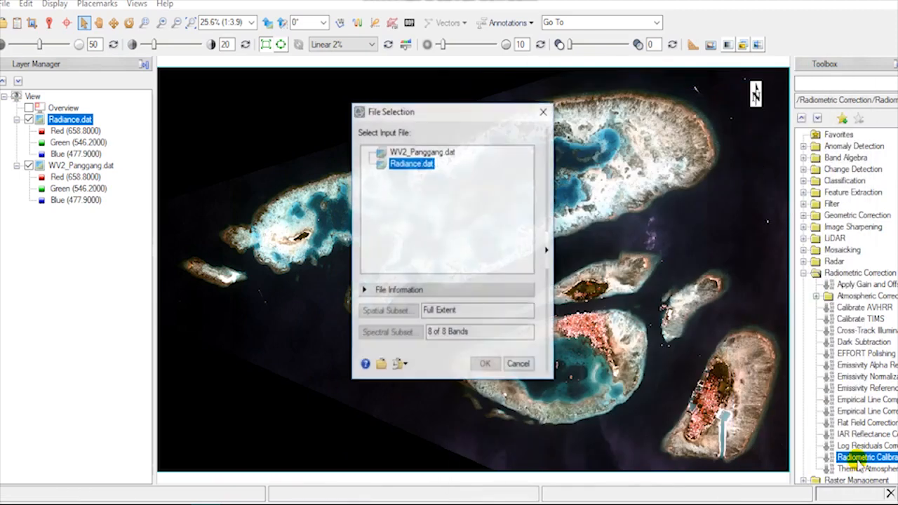
- Calibrate WV2_Panggang.dat to Reflectance with BSQ interleave and Float data type
left_click(423, 152)
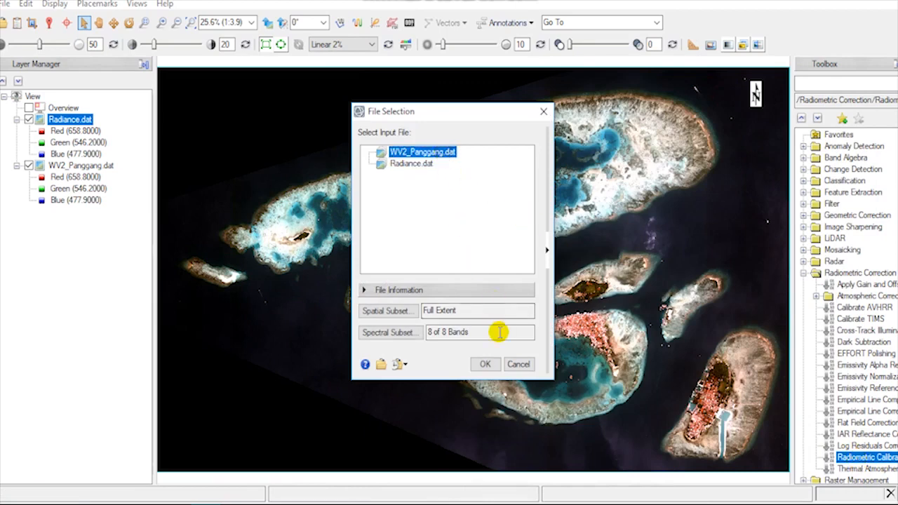
left_click(486, 365)
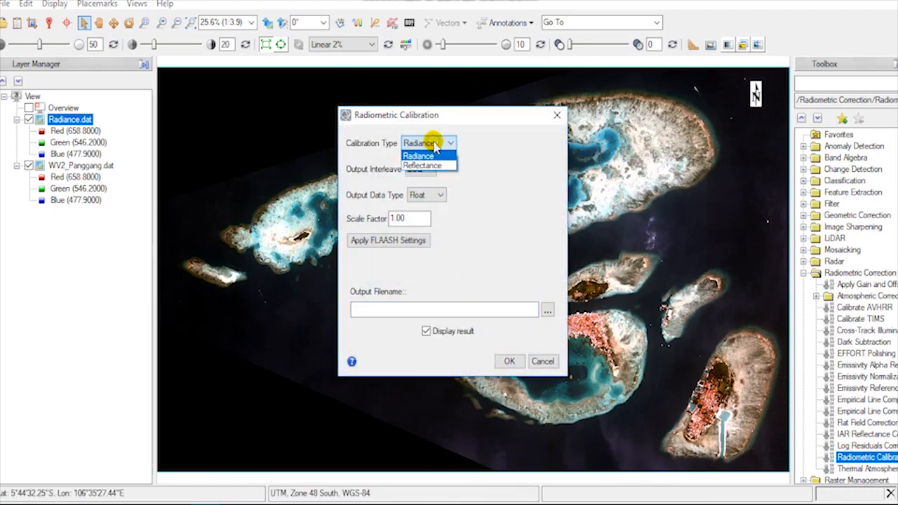
left_click(419, 165)
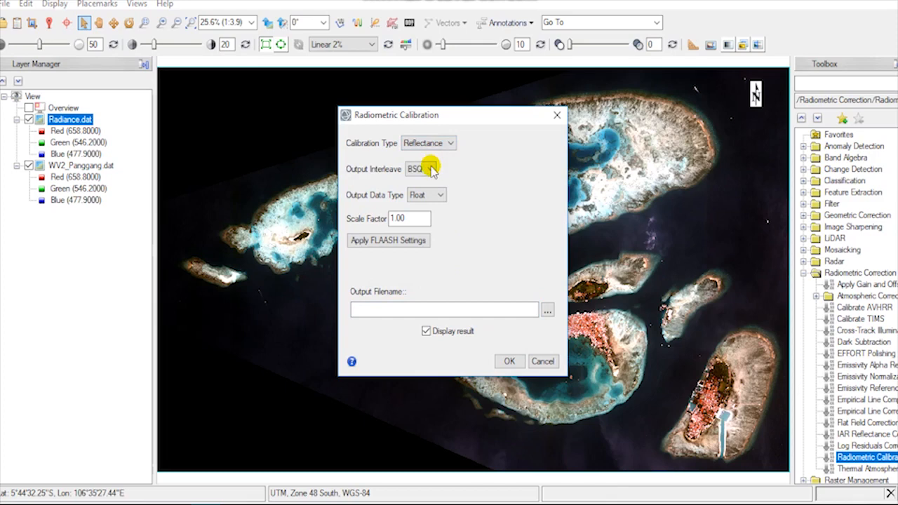
left_click(441, 168)
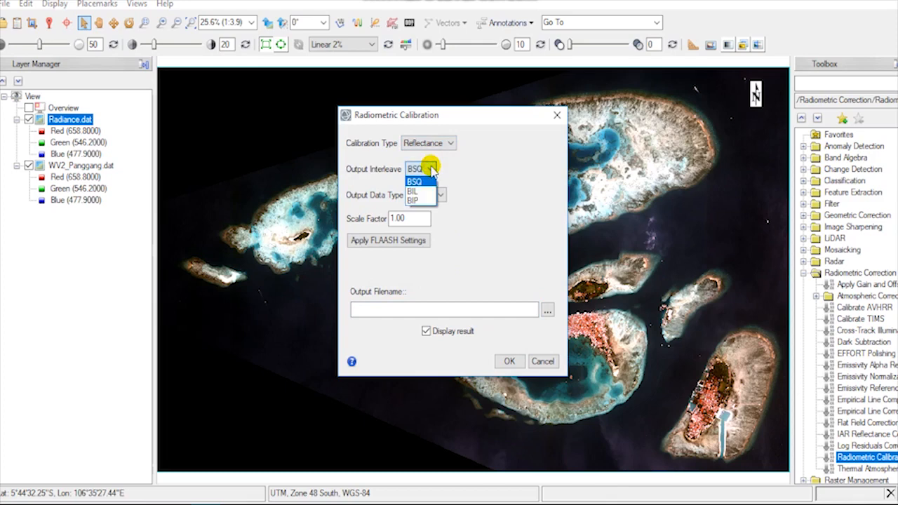
left_click(417, 181)
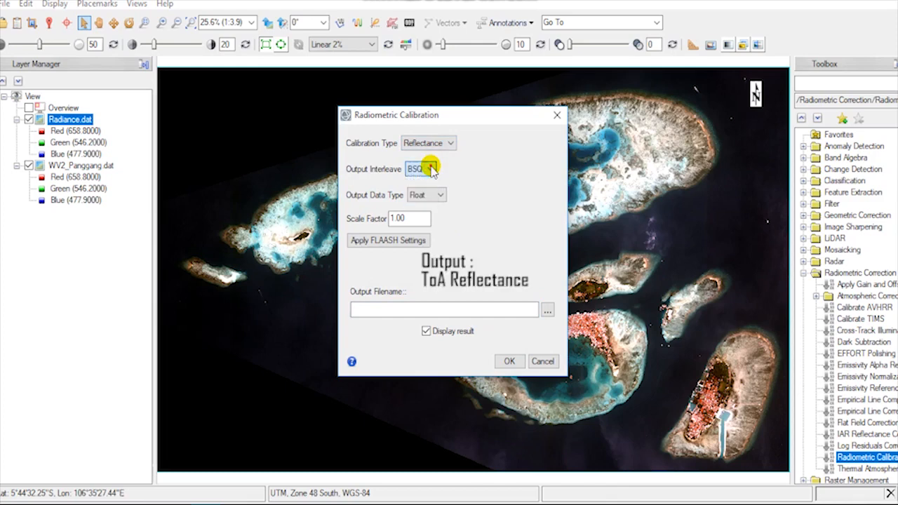
left_click(438, 196)
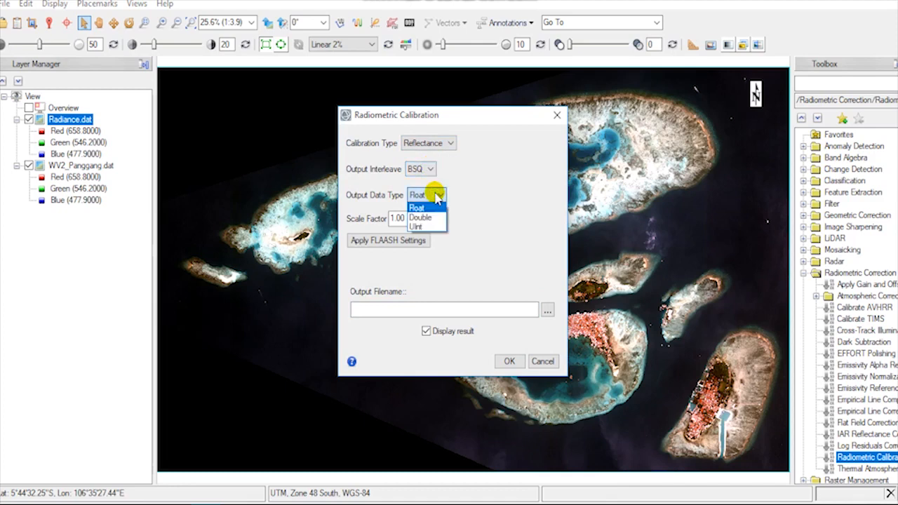
left_click(547, 310)
type("R")
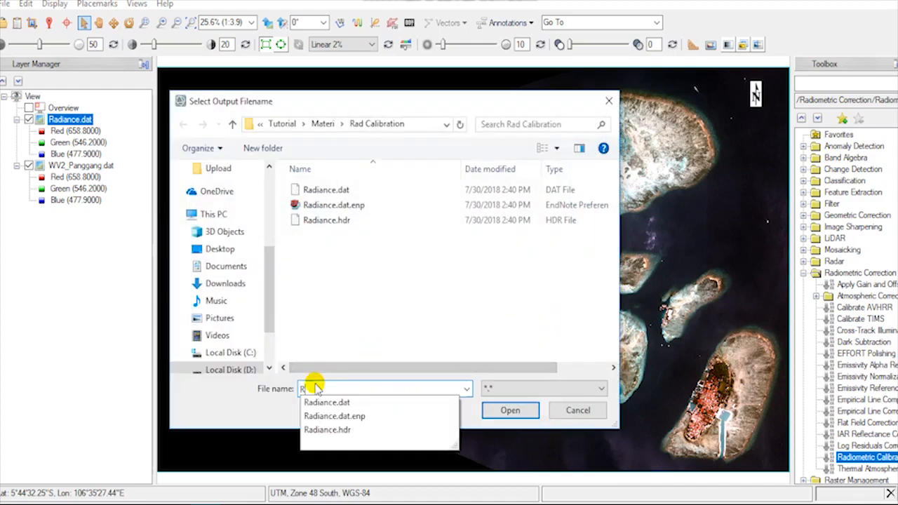
- Name the output Reflectance.dat and run the reflectance calibration
type("eflecta")
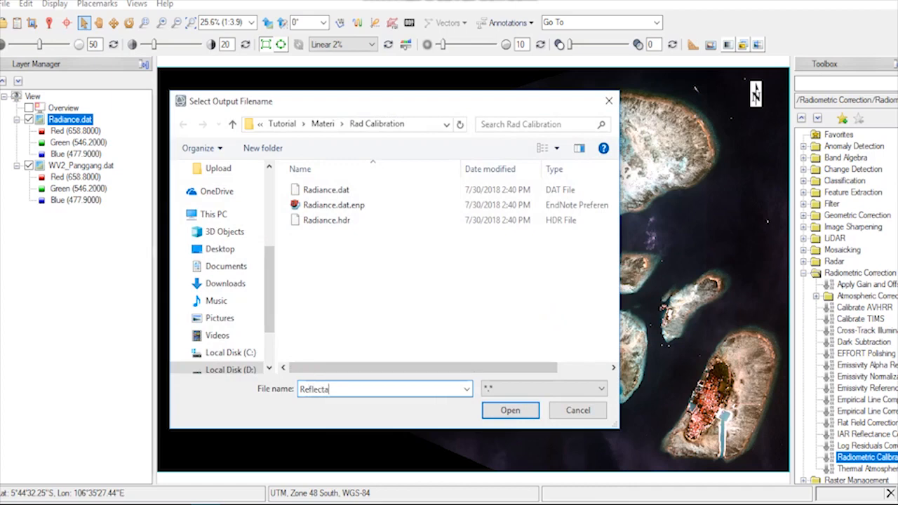
left_click(511, 410)
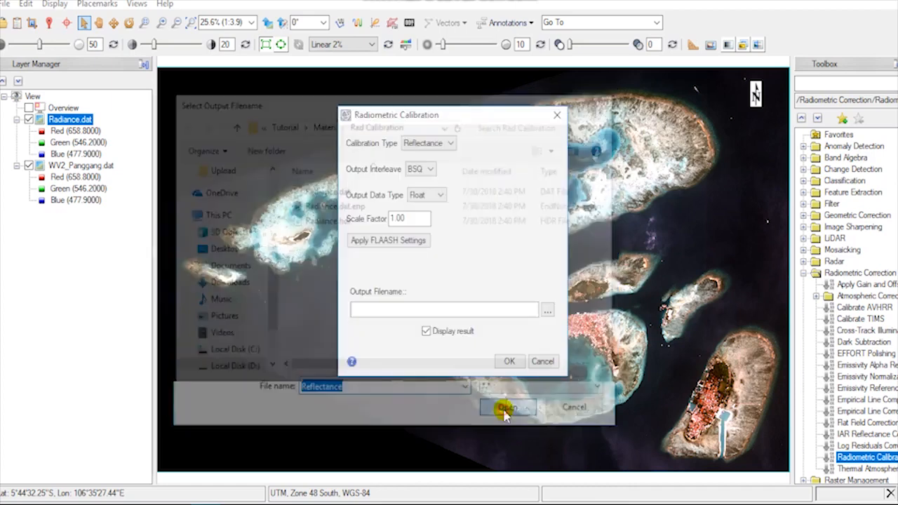
left_click(507, 407)
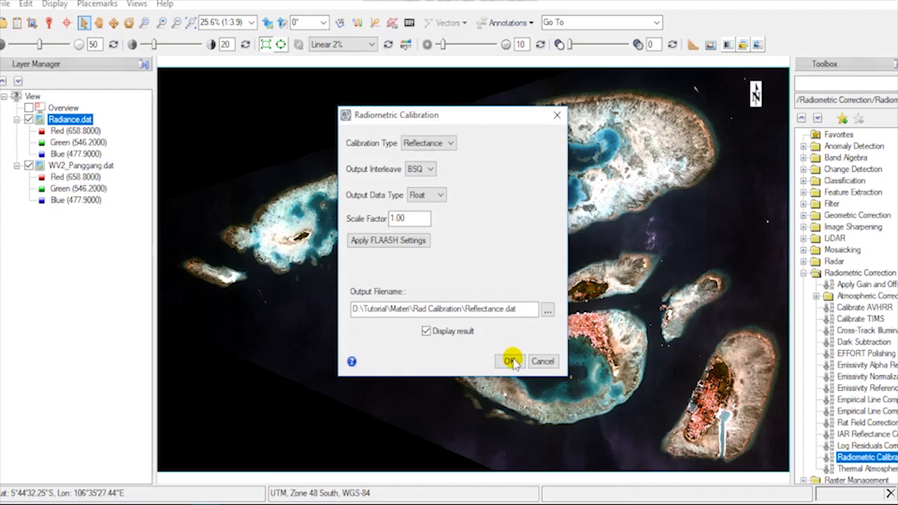
left_click(510, 361)
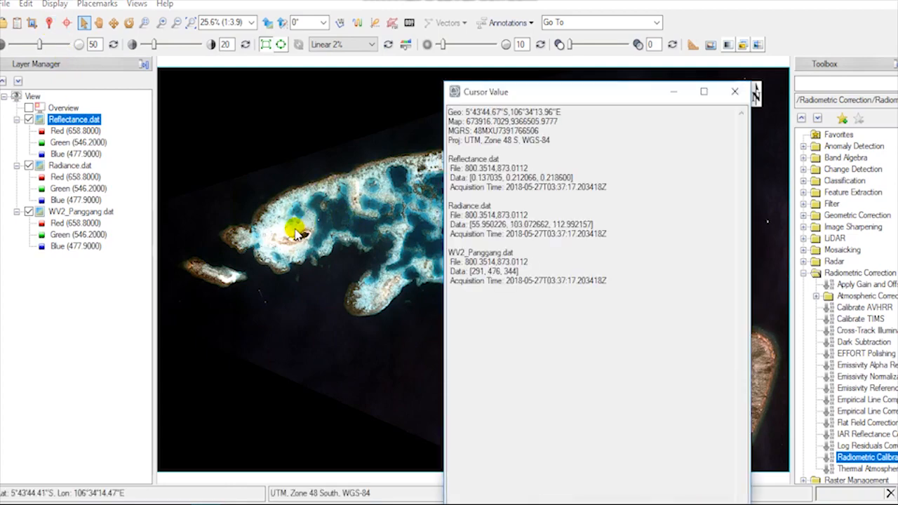
mouse_move(288, 230)
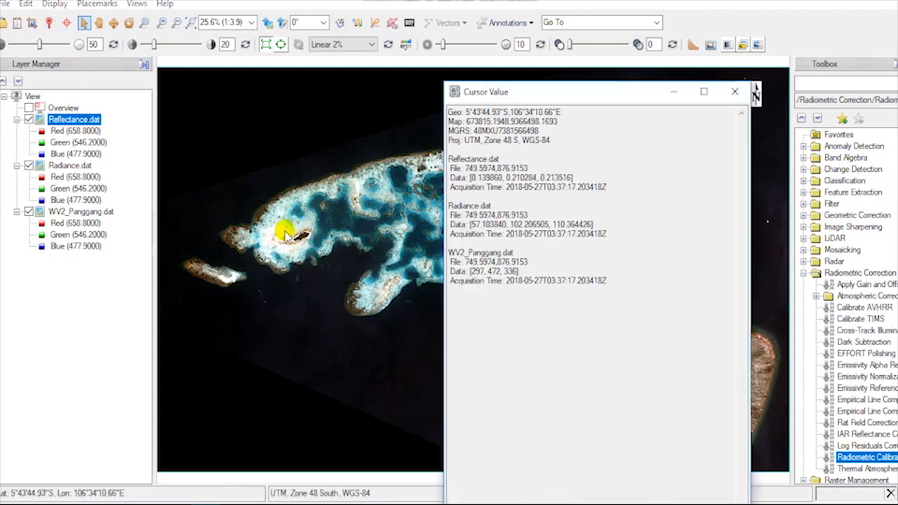
mouse_move(279, 245)
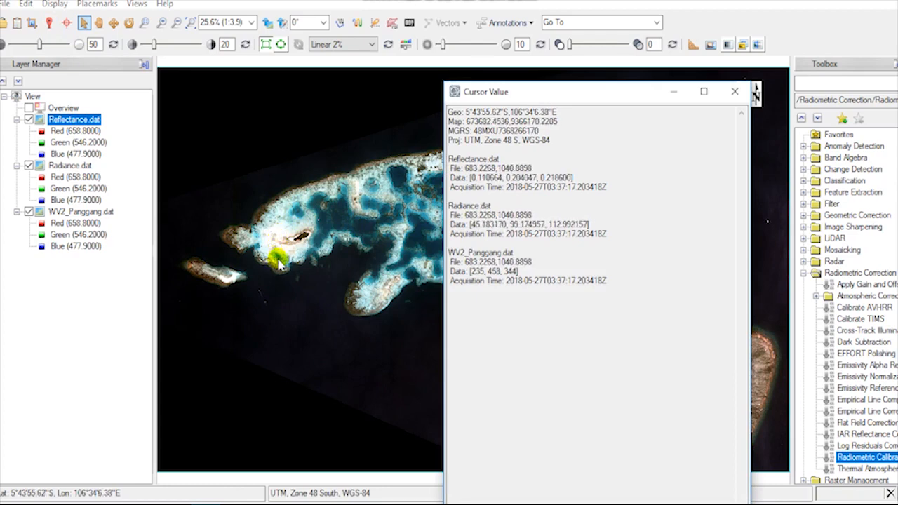
mouse_move(334, 218)
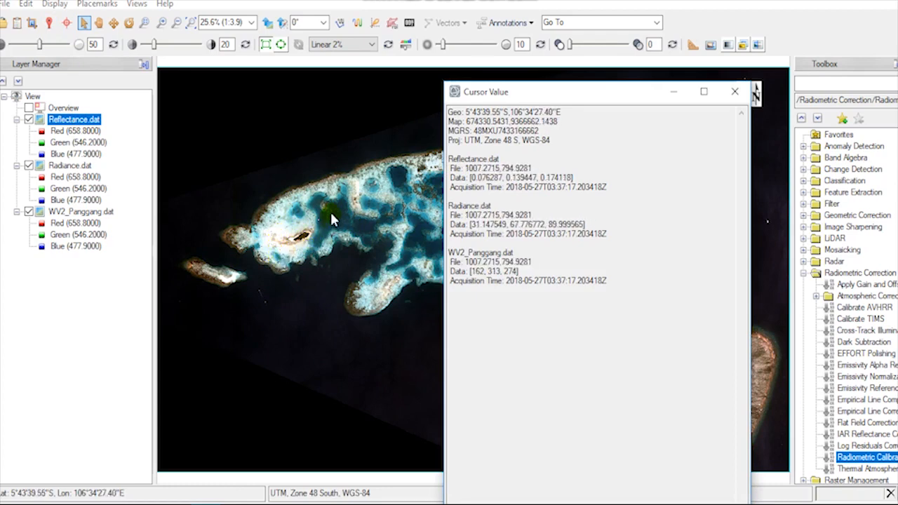
mouse_move(381, 180)
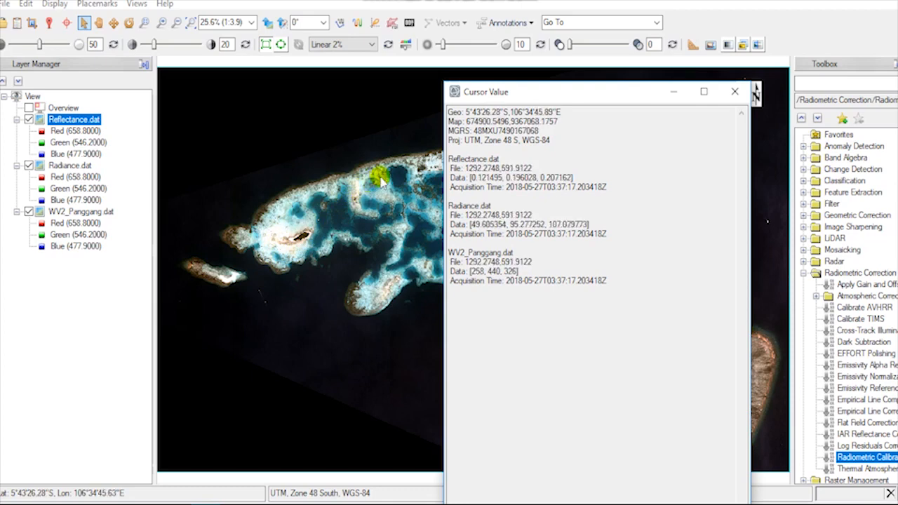